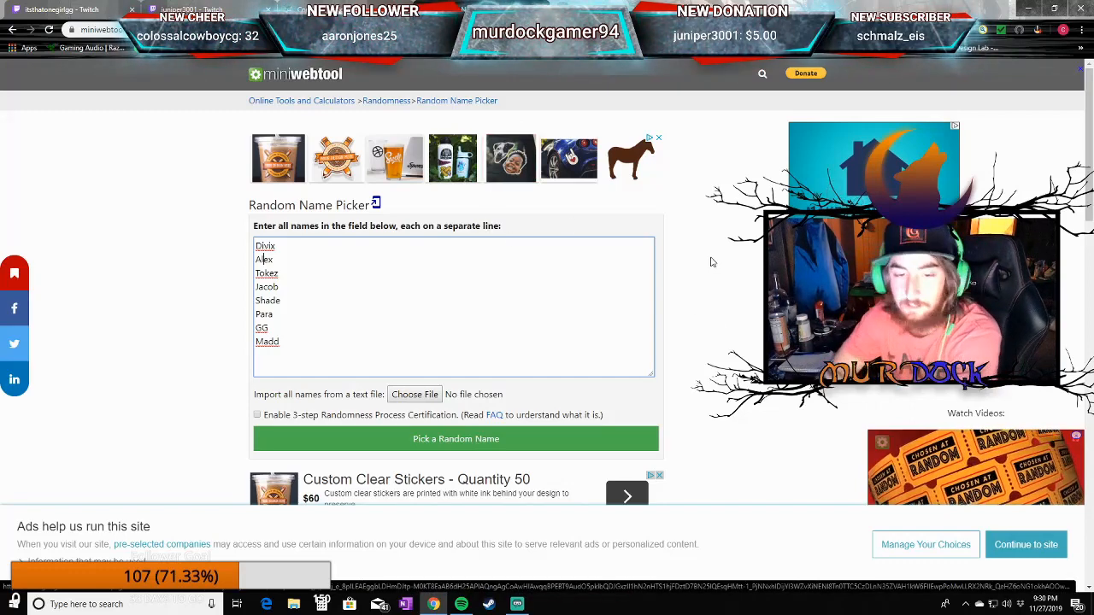
mouse_move(507, 299)
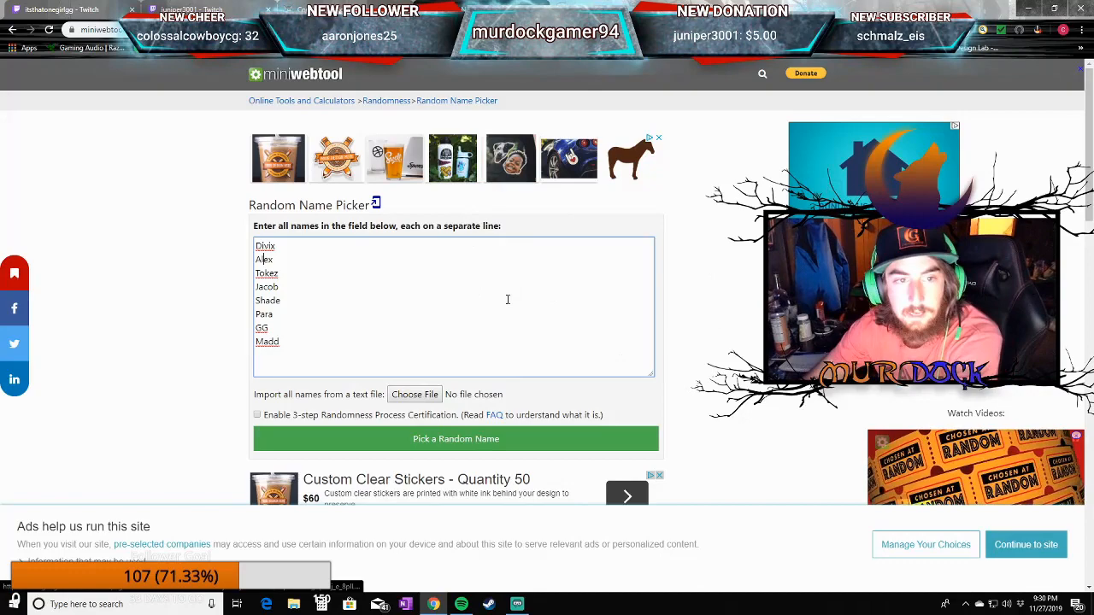
Draw a random name from the eight entries and remove Jacob from the list.
scroll("down", 3)
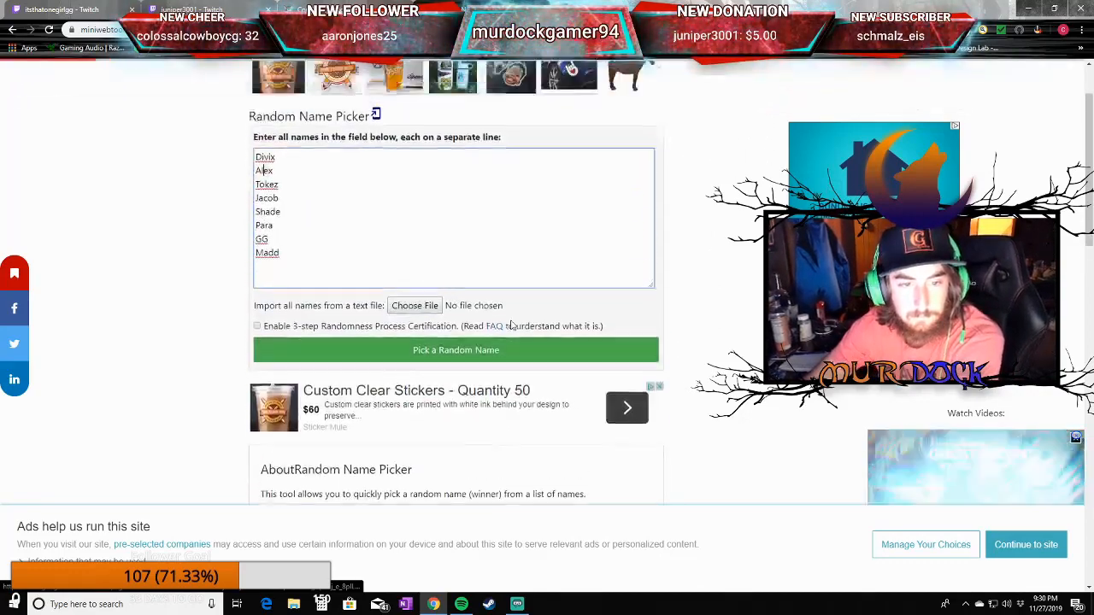
scroll("up", 3)
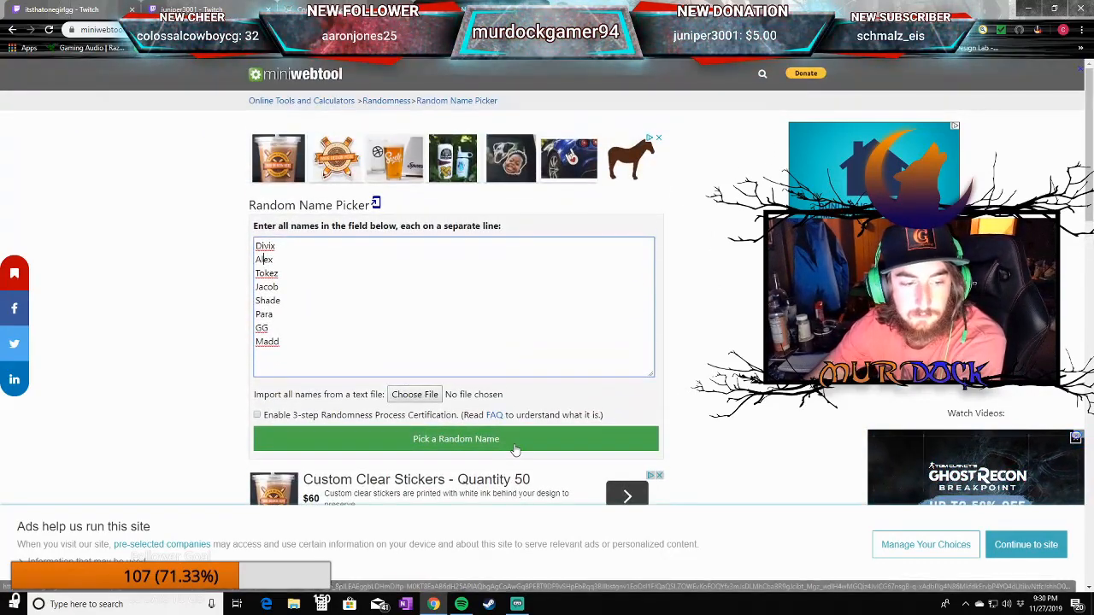
left_click(455, 438)
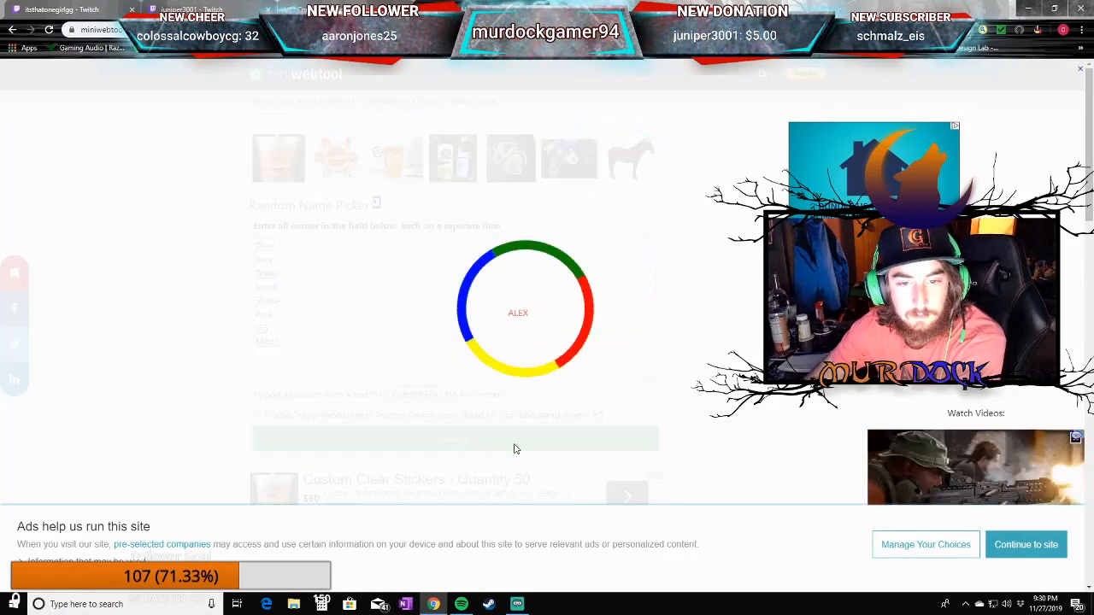
left_click(455, 365)
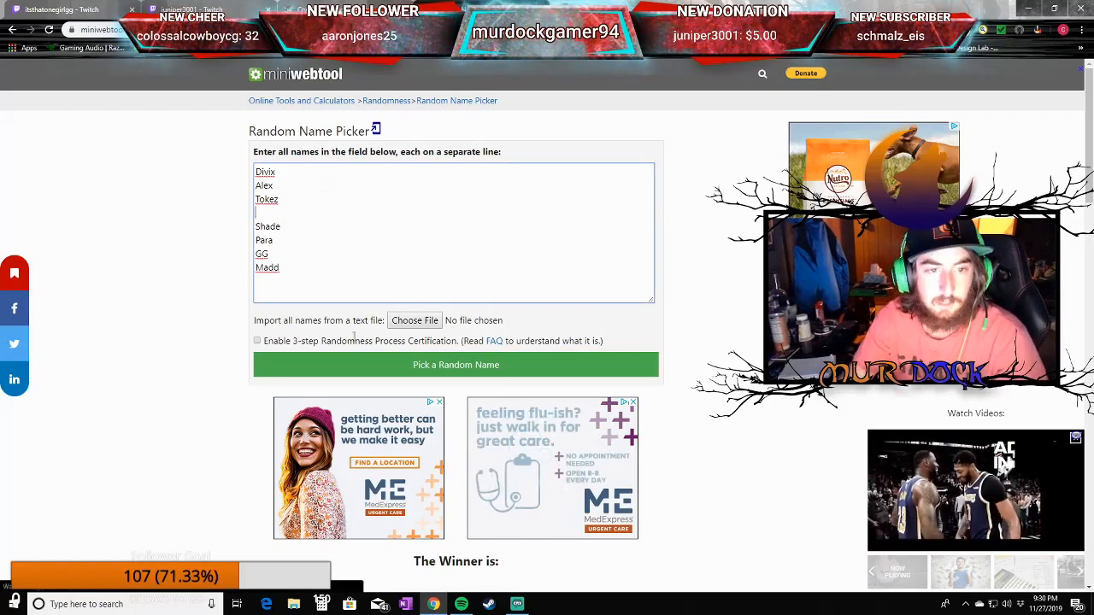
Draw again, getting Alex as winner, and select Alex in the list for removal.
left_click(456, 365)
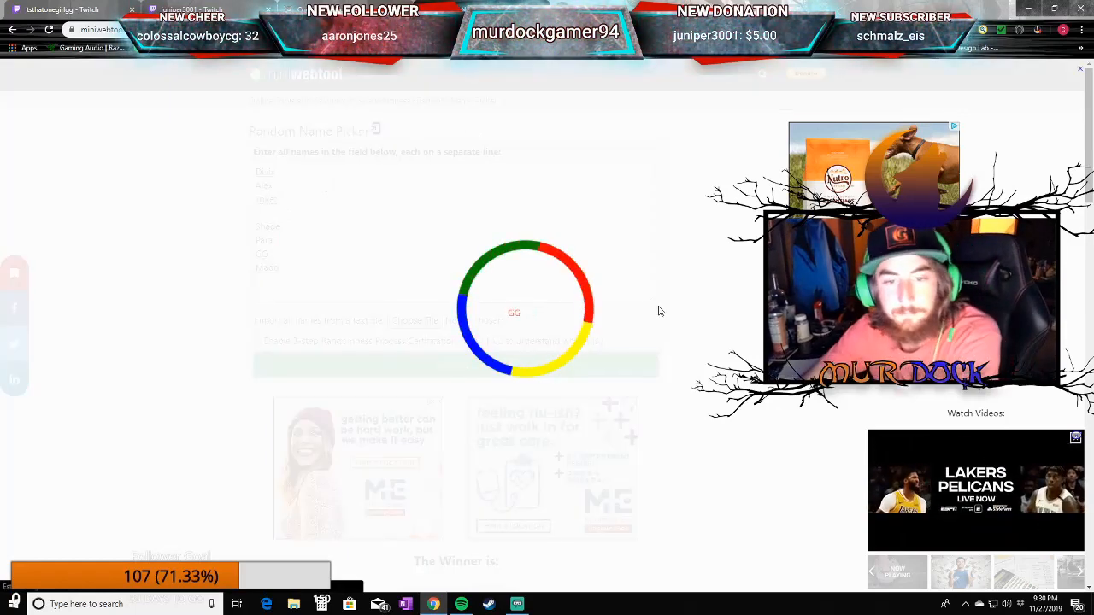
left_click(455, 365)
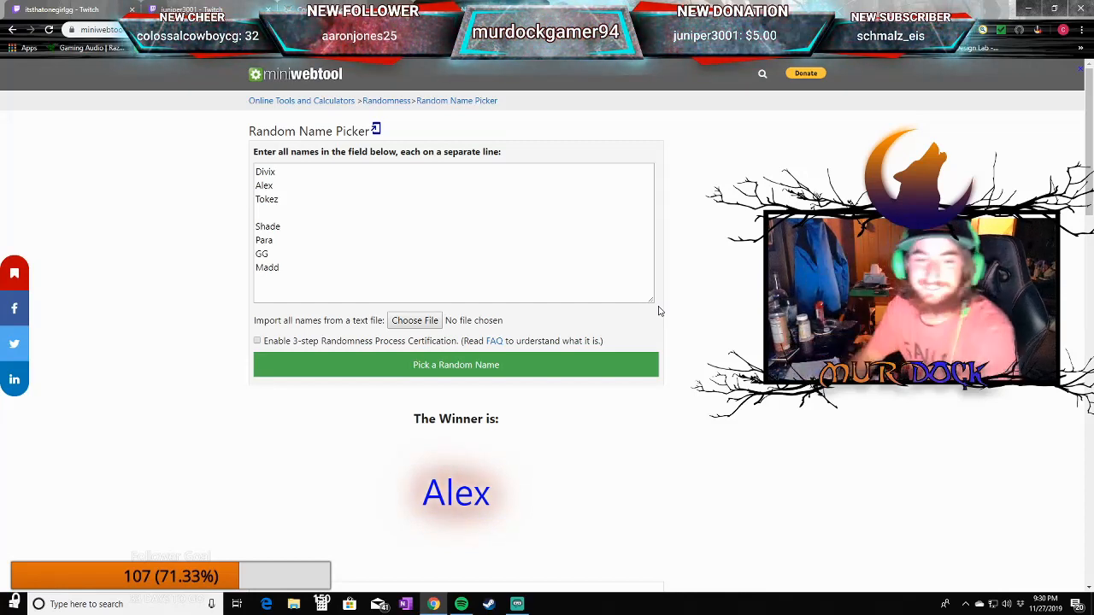
double_click(263, 184)
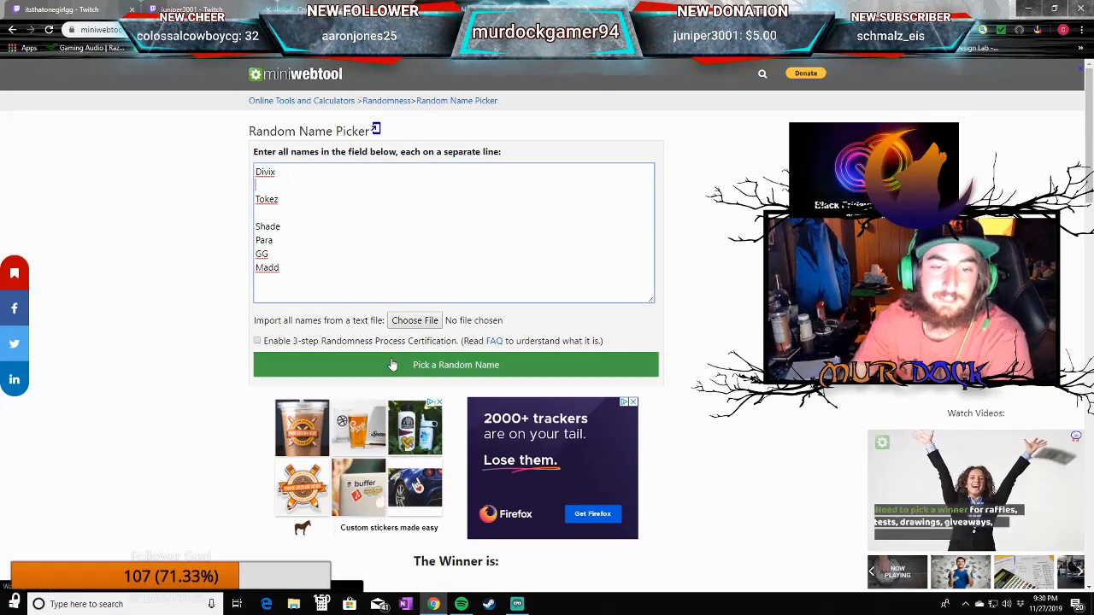
Run another random draw and remove Divix from the names box.
left_click(456, 365)
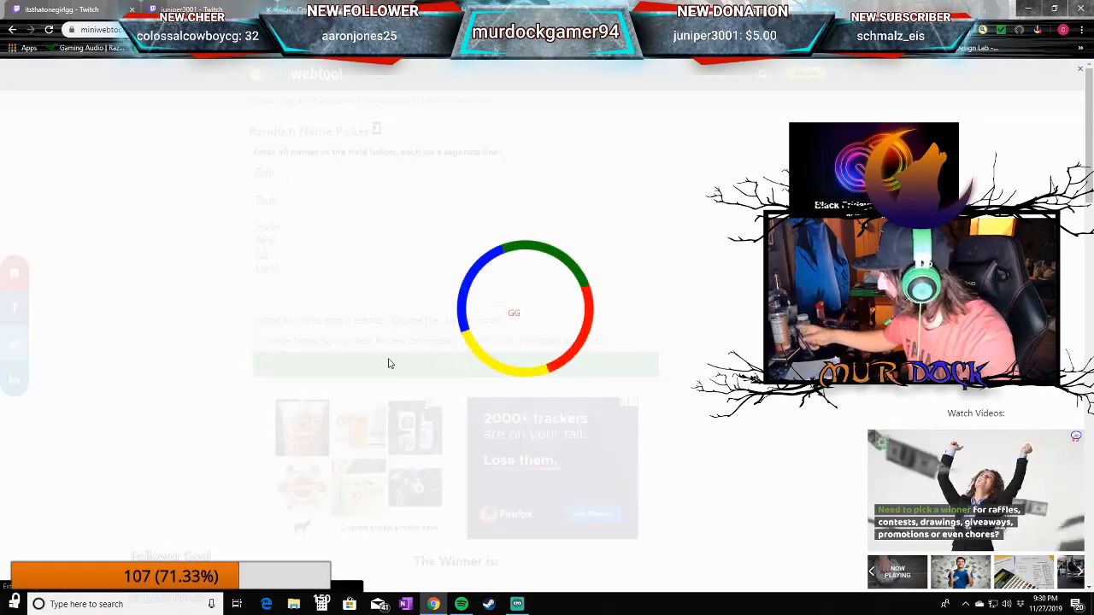
left_click(455, 364)
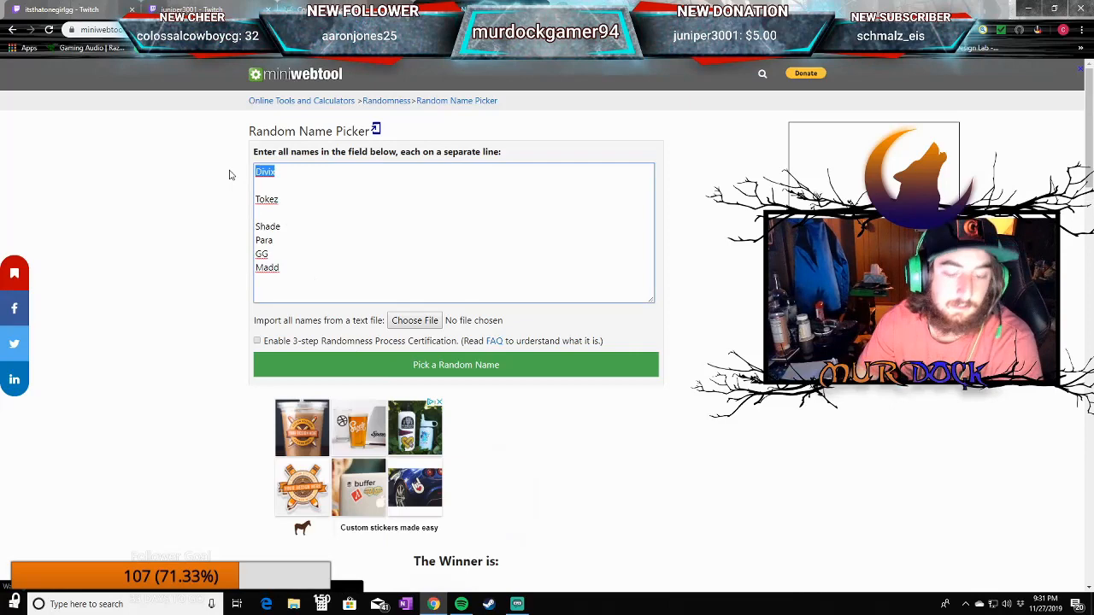
left_click(456, 365)
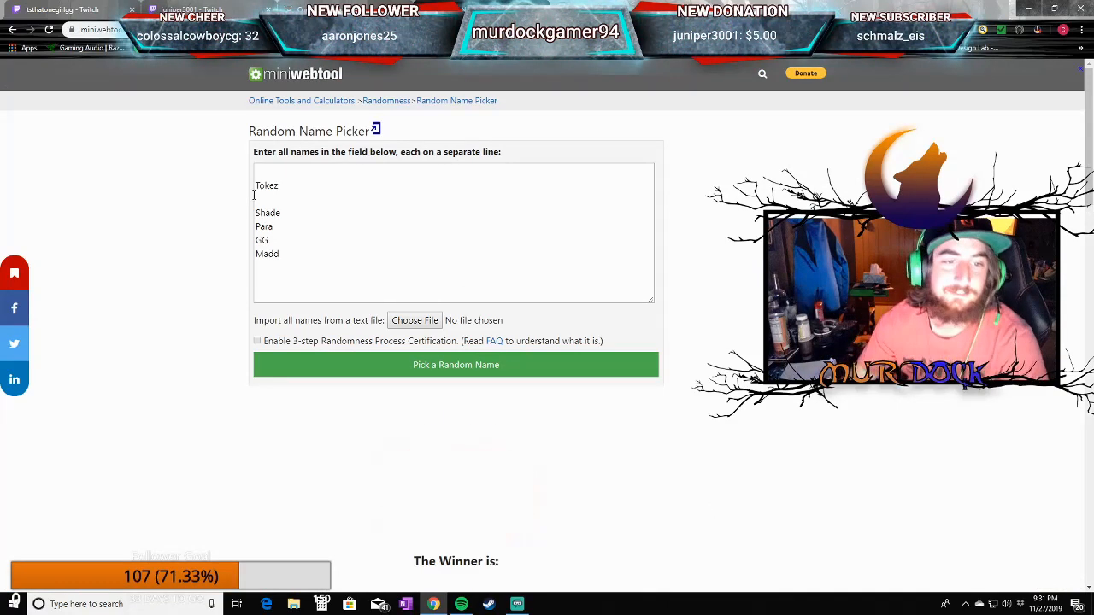
Remove Shade, draw again, and select the winner Tokez in the list.
double_click(268, 212)
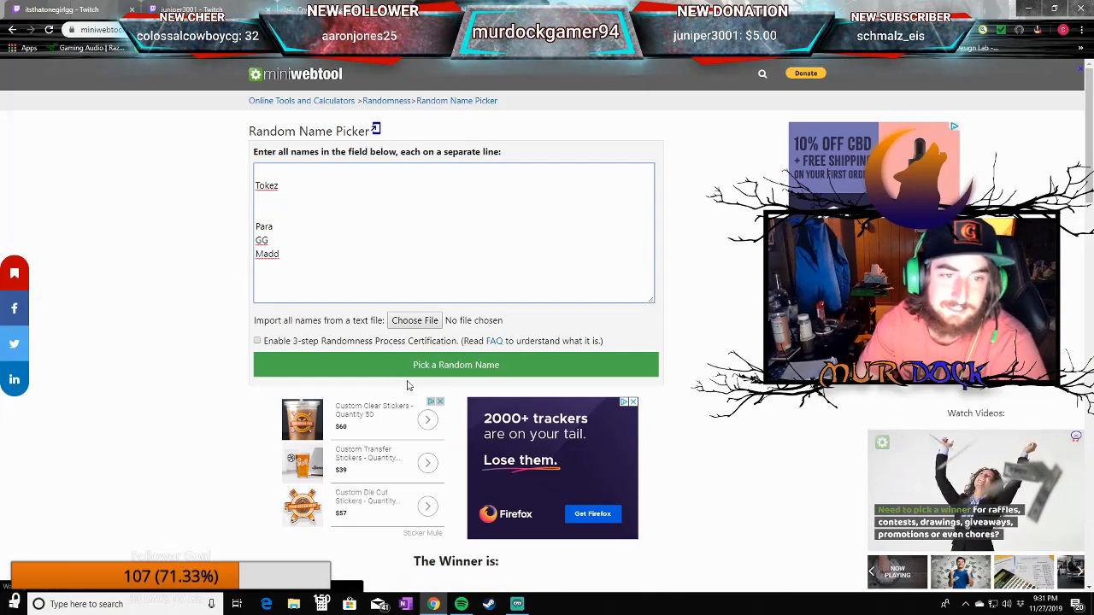
left_click(455, 365)
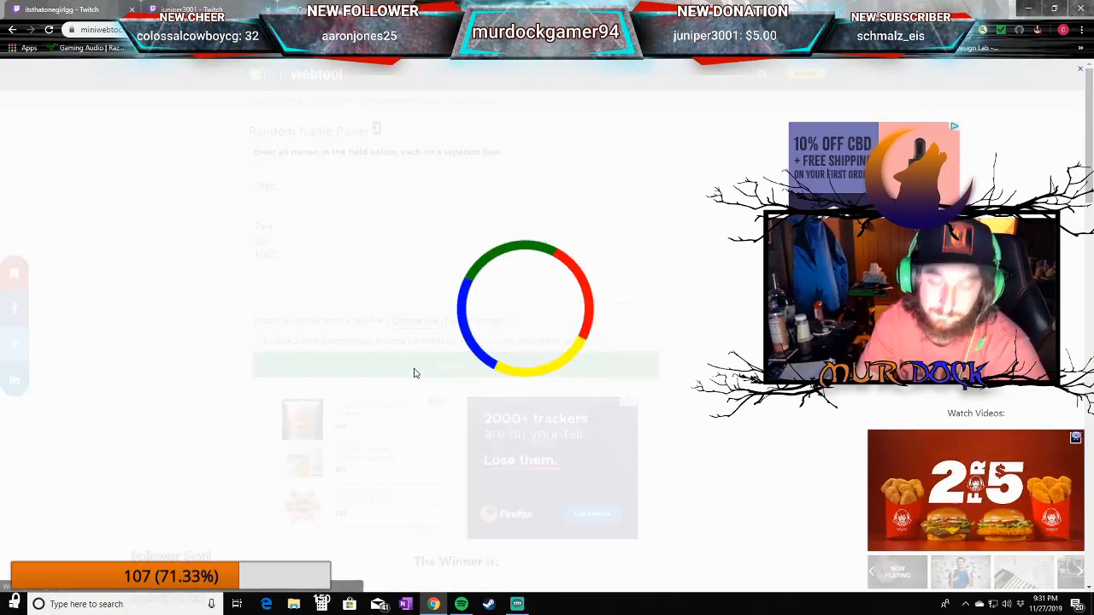
left_click(456, 365)
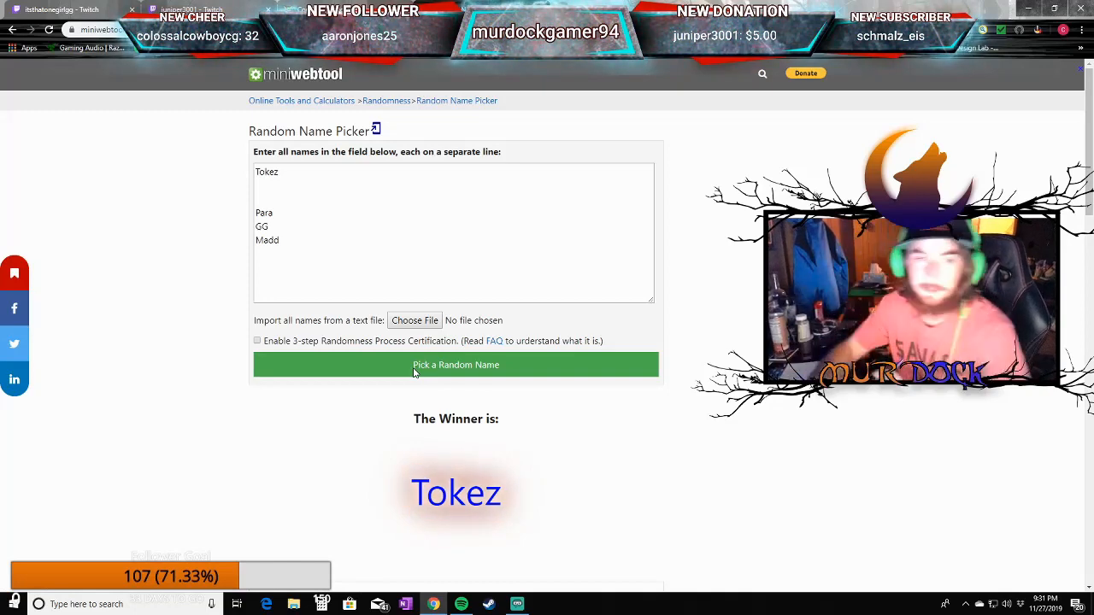
double_click(267, 172)
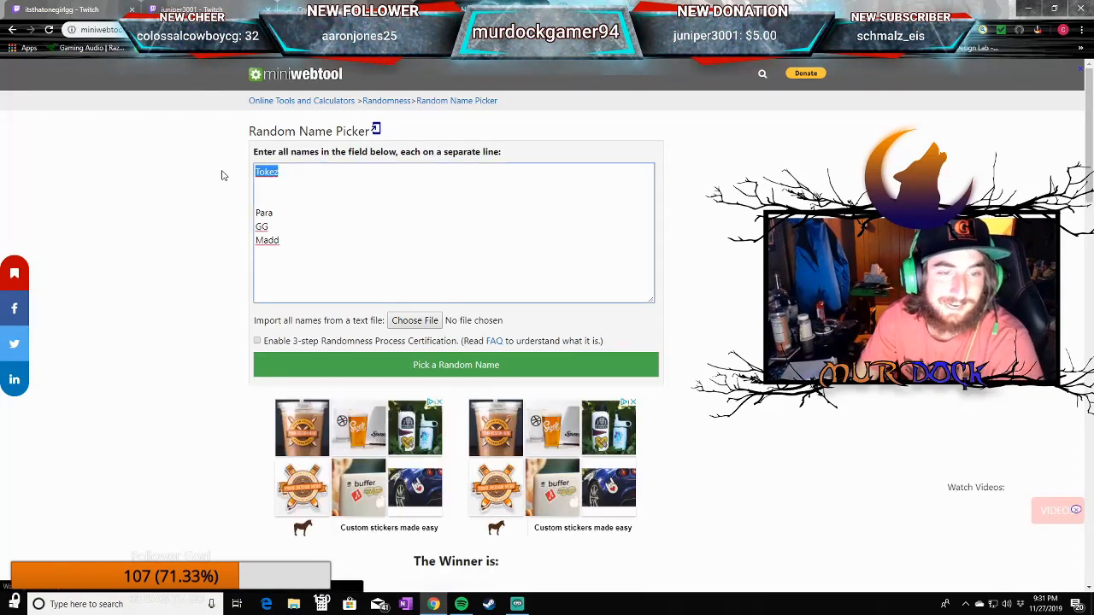
Leave the picker and bring the Streamlabs OBS window to the front.
left_click(455, 365)
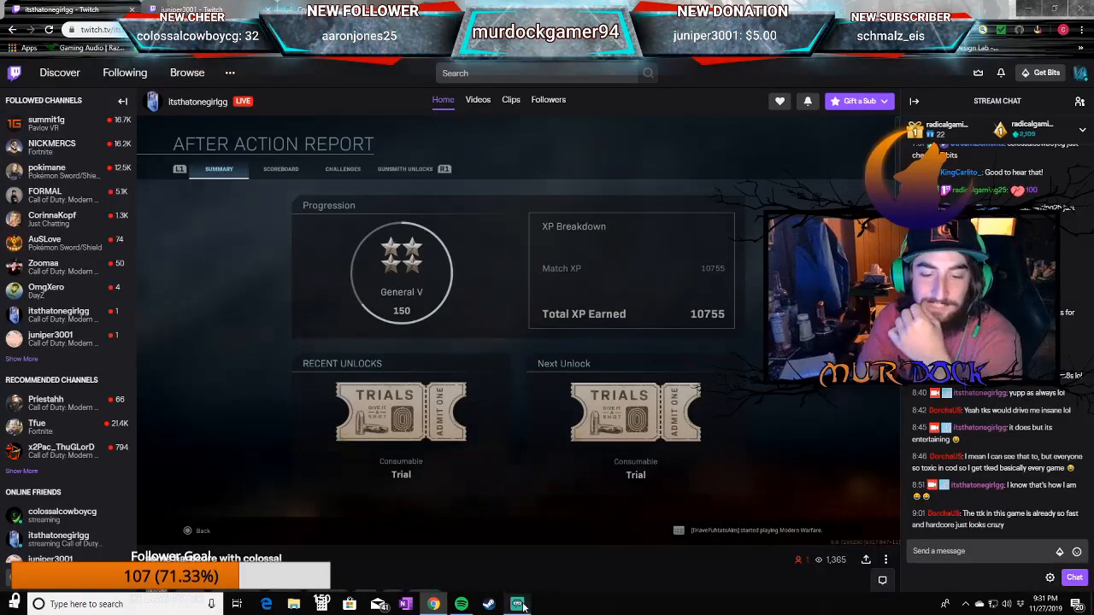
left_click(516, 605)
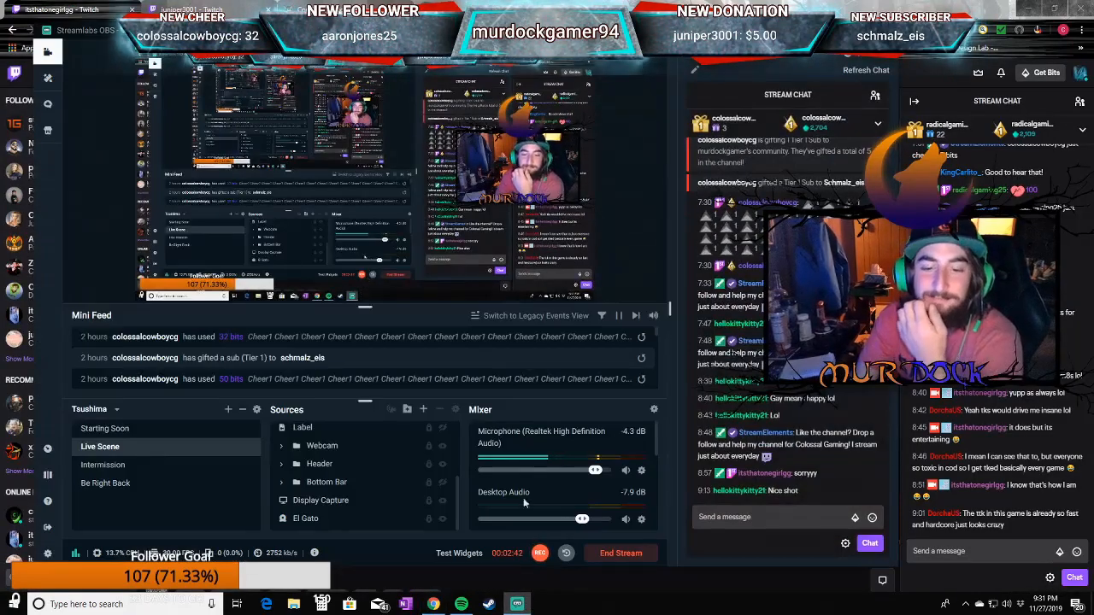